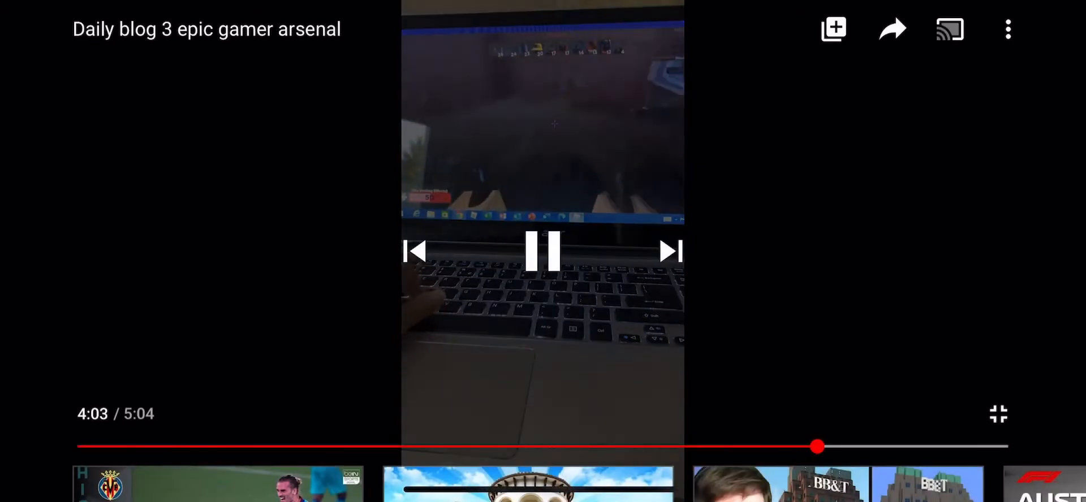
Step: Hide the player controls on the 'Daily blog 3 epic gamer arsenal' video while it plays
click(543, 252)
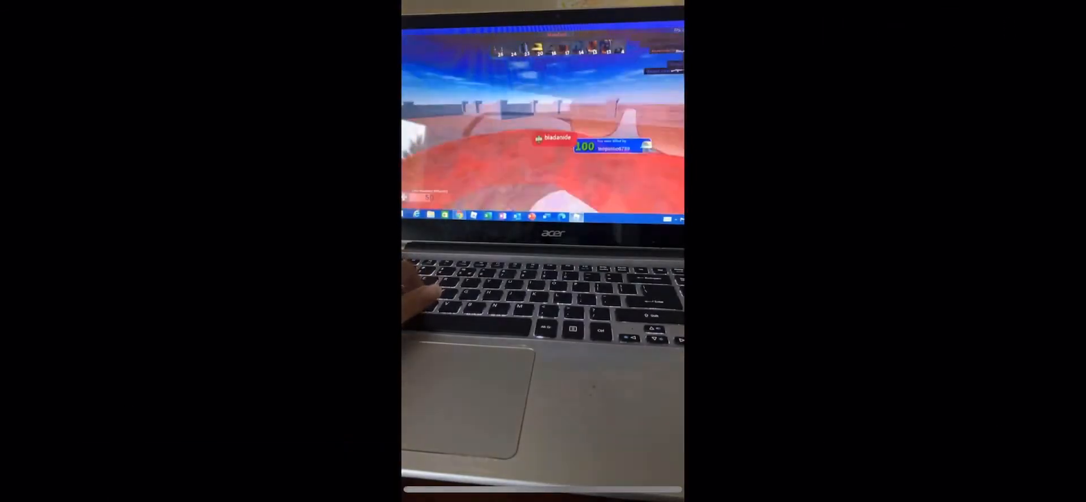